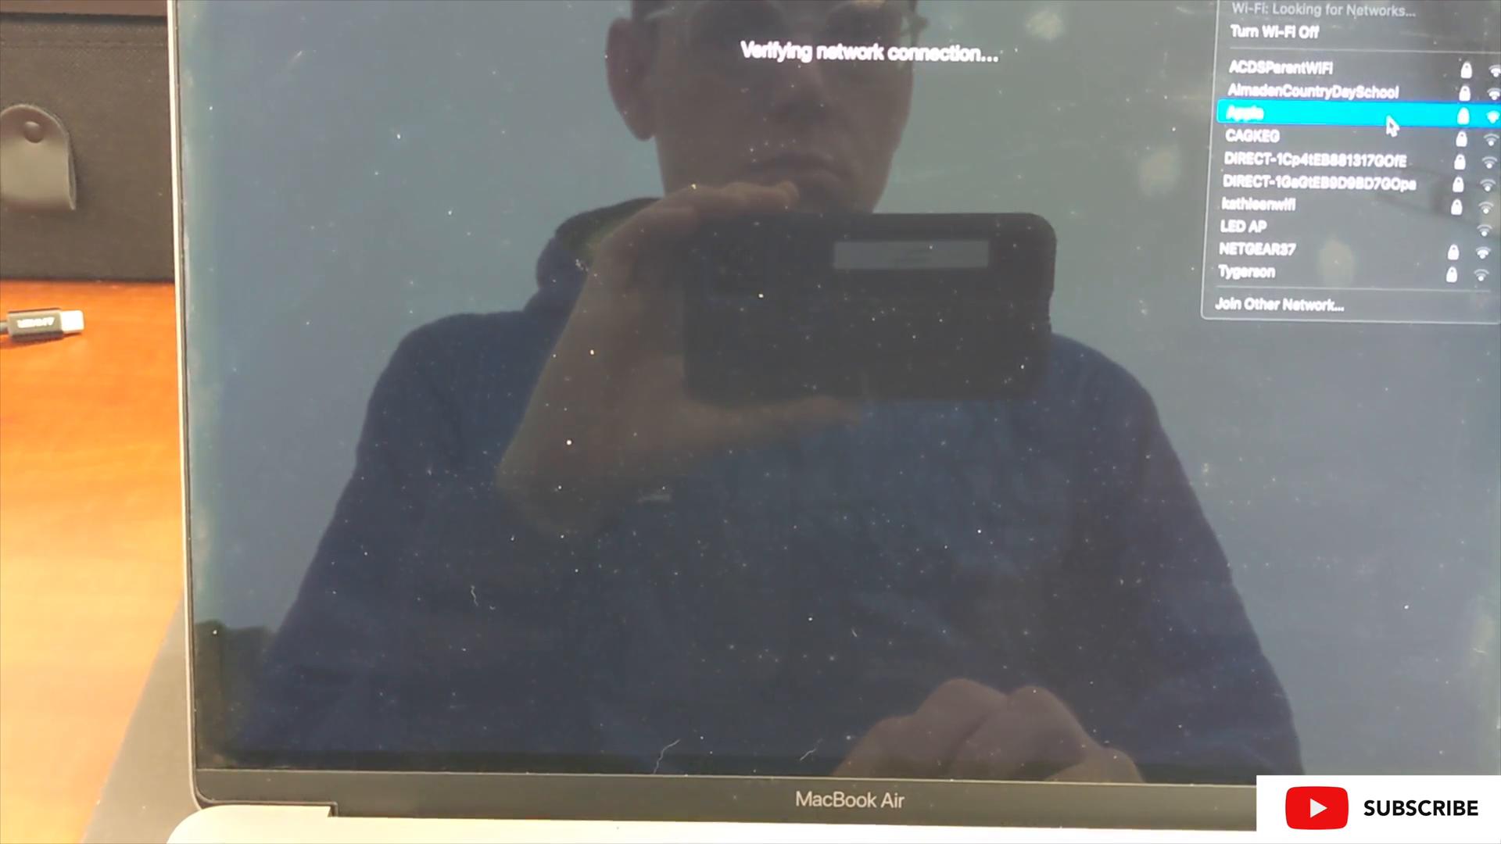
# Join the Apple Wi-Fi network with its WPA2 password to reach the Diagnostics & Repair terms.
pyautogui.click(1245, 113)
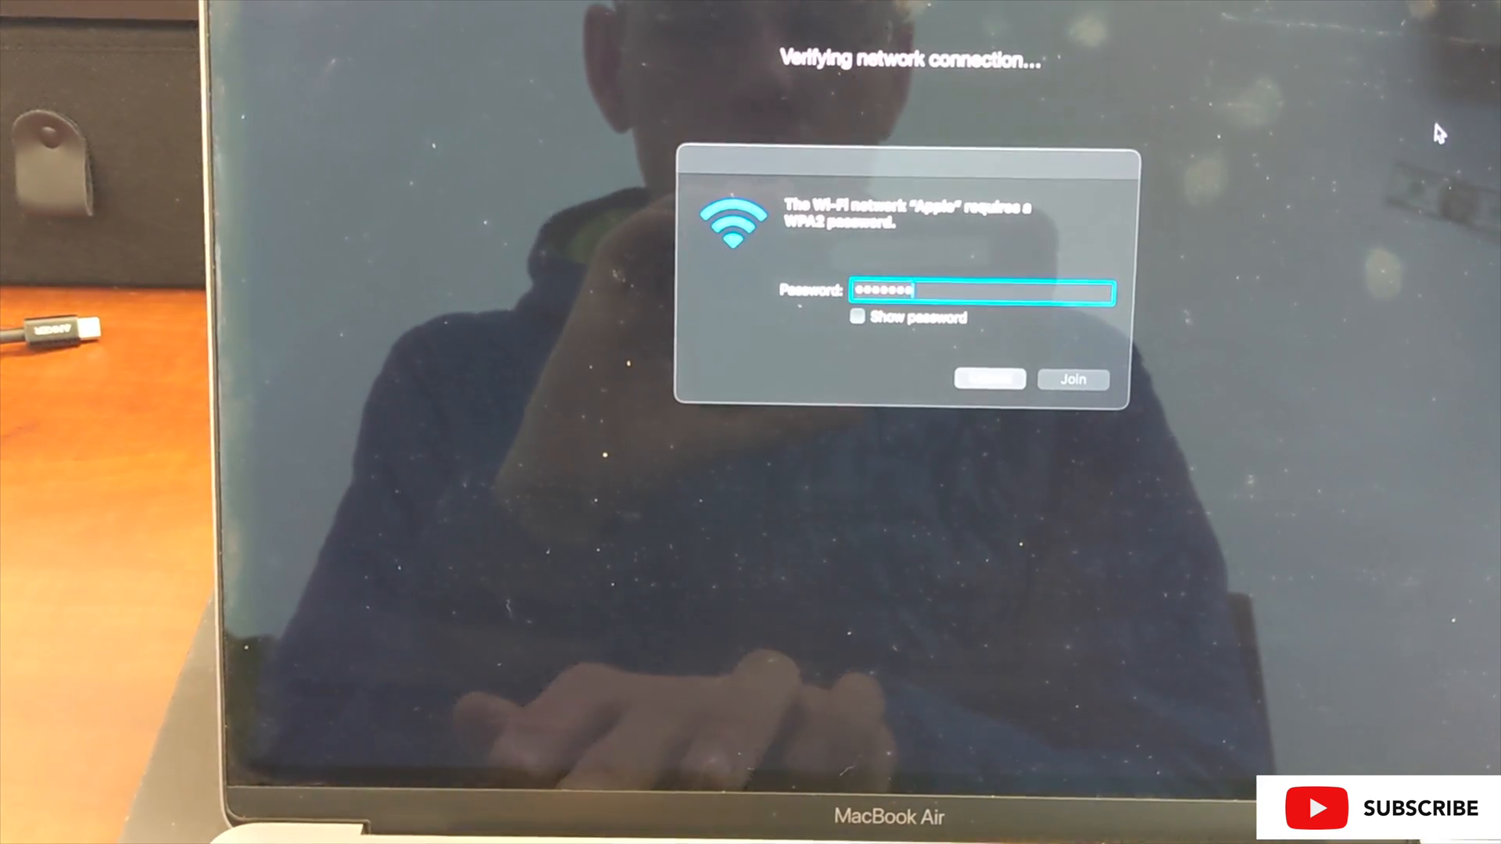
pyautogui.click(1072, 378)
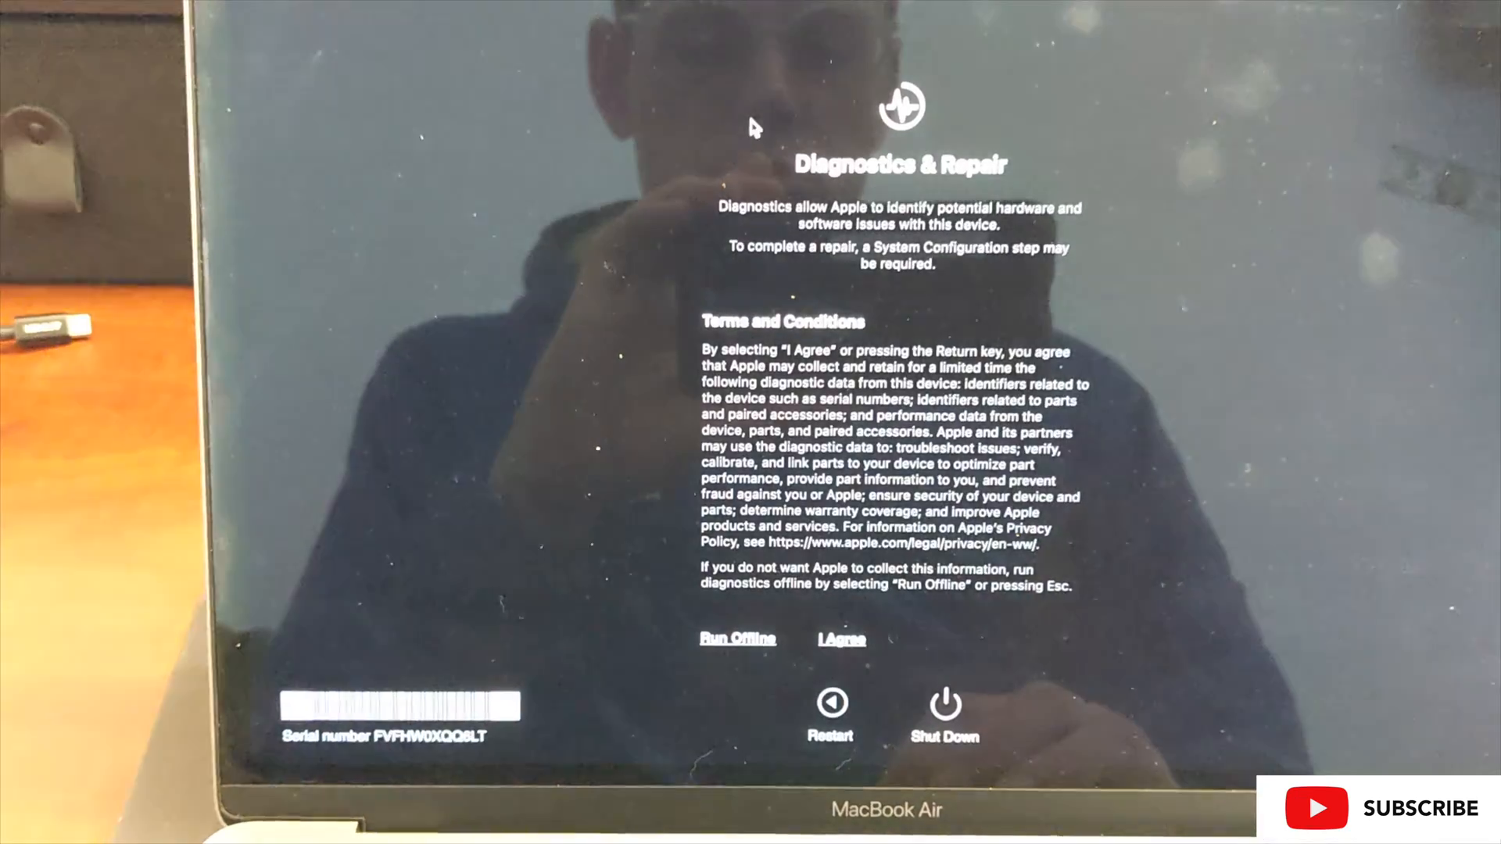
# Agree to the diagnostic data terms, reaching the no-session-found notice.
pyautogui.click(839, 638)
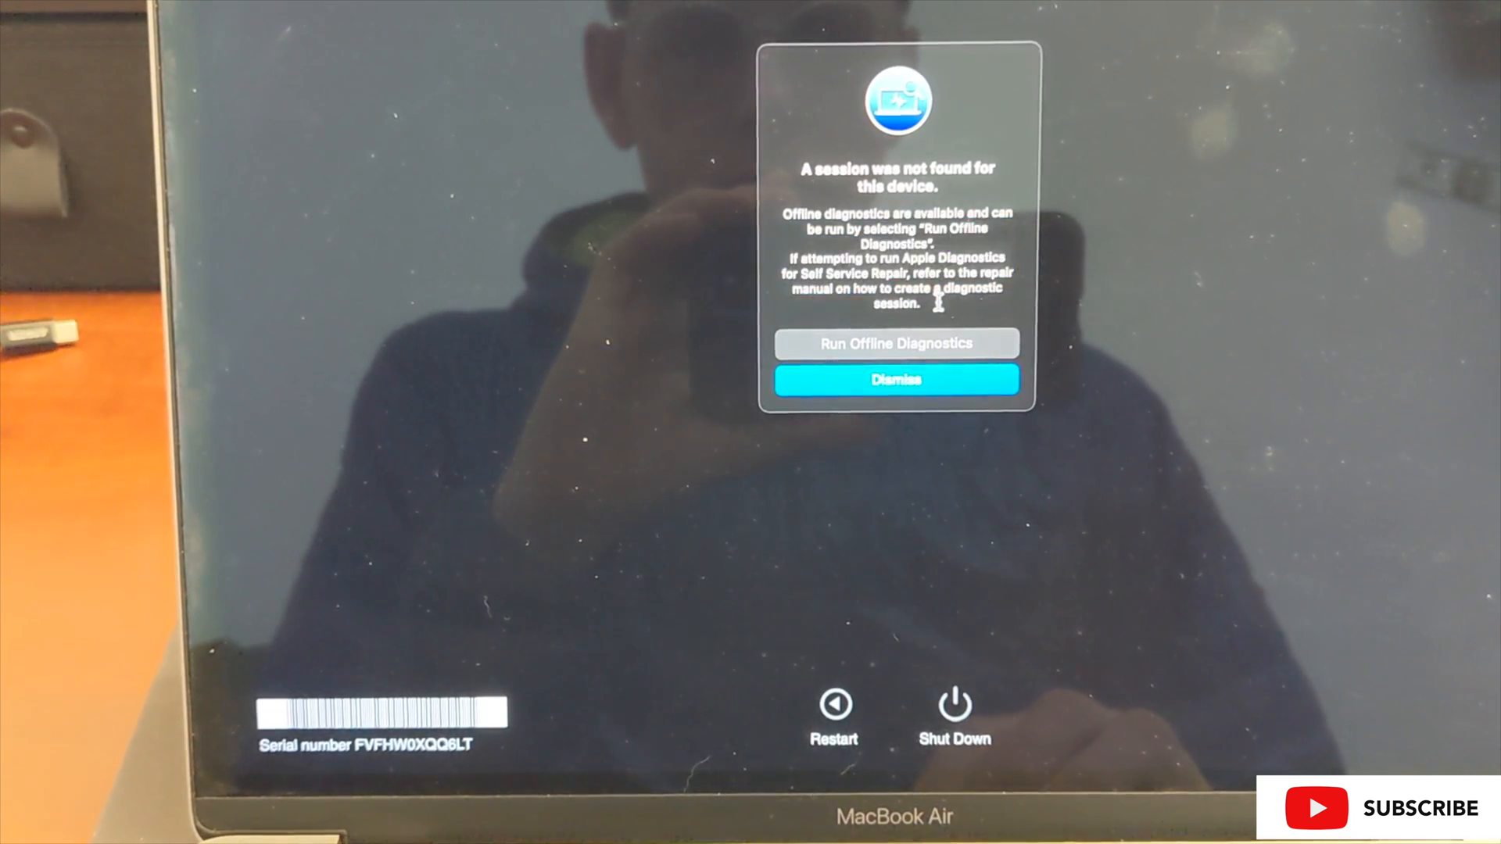
# Run offline diagnostics, which report a possible Power Port issue with codes PPP020 and PPP001.
pyautogui.click(894, 378)
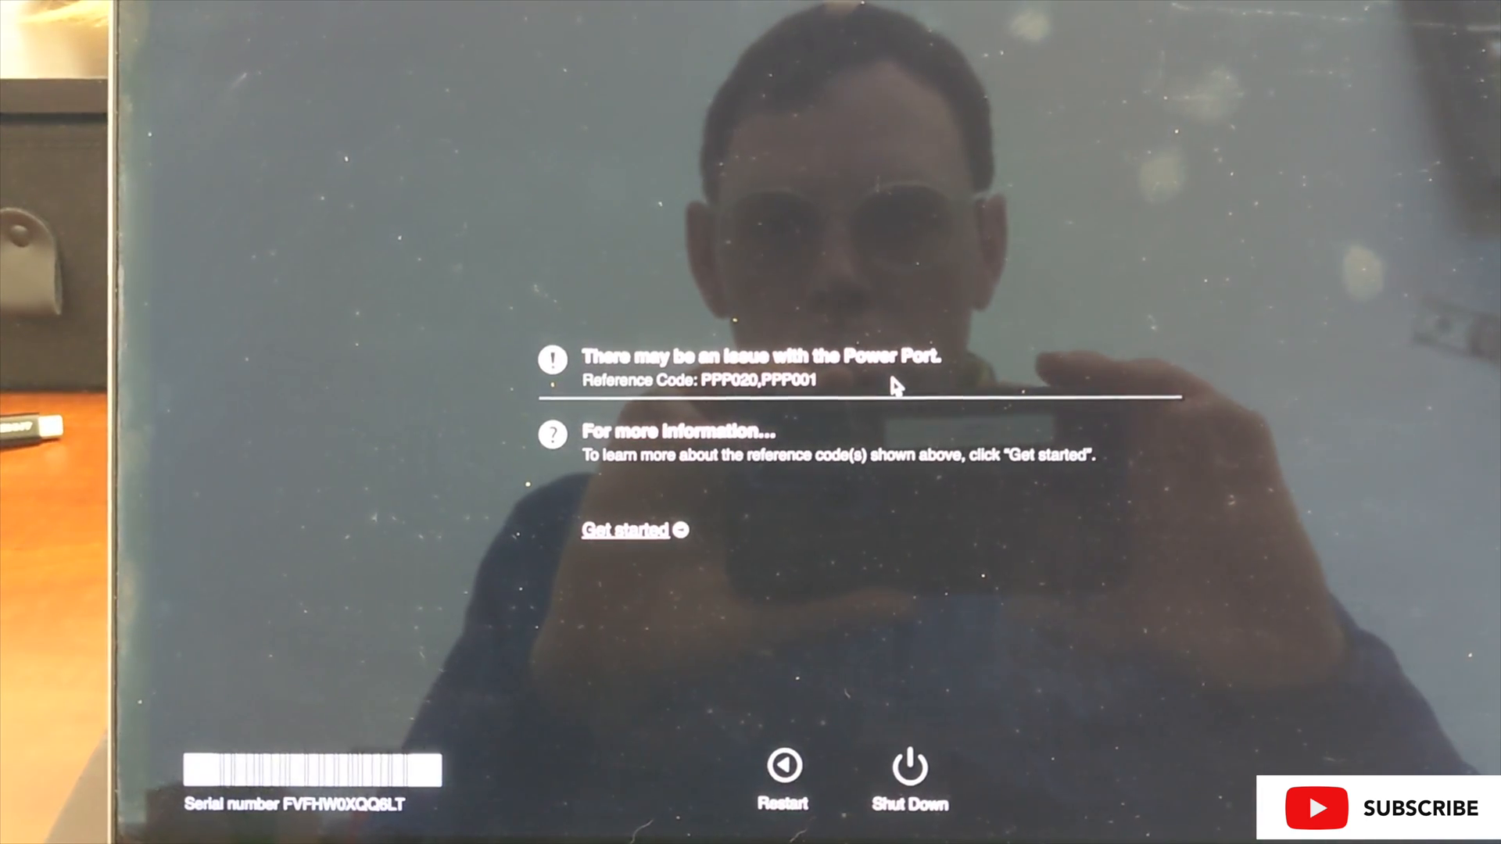
# Follow Get started to Apple's diagnostic reference code support page in Safari.
pyautogui.click(625, 530)
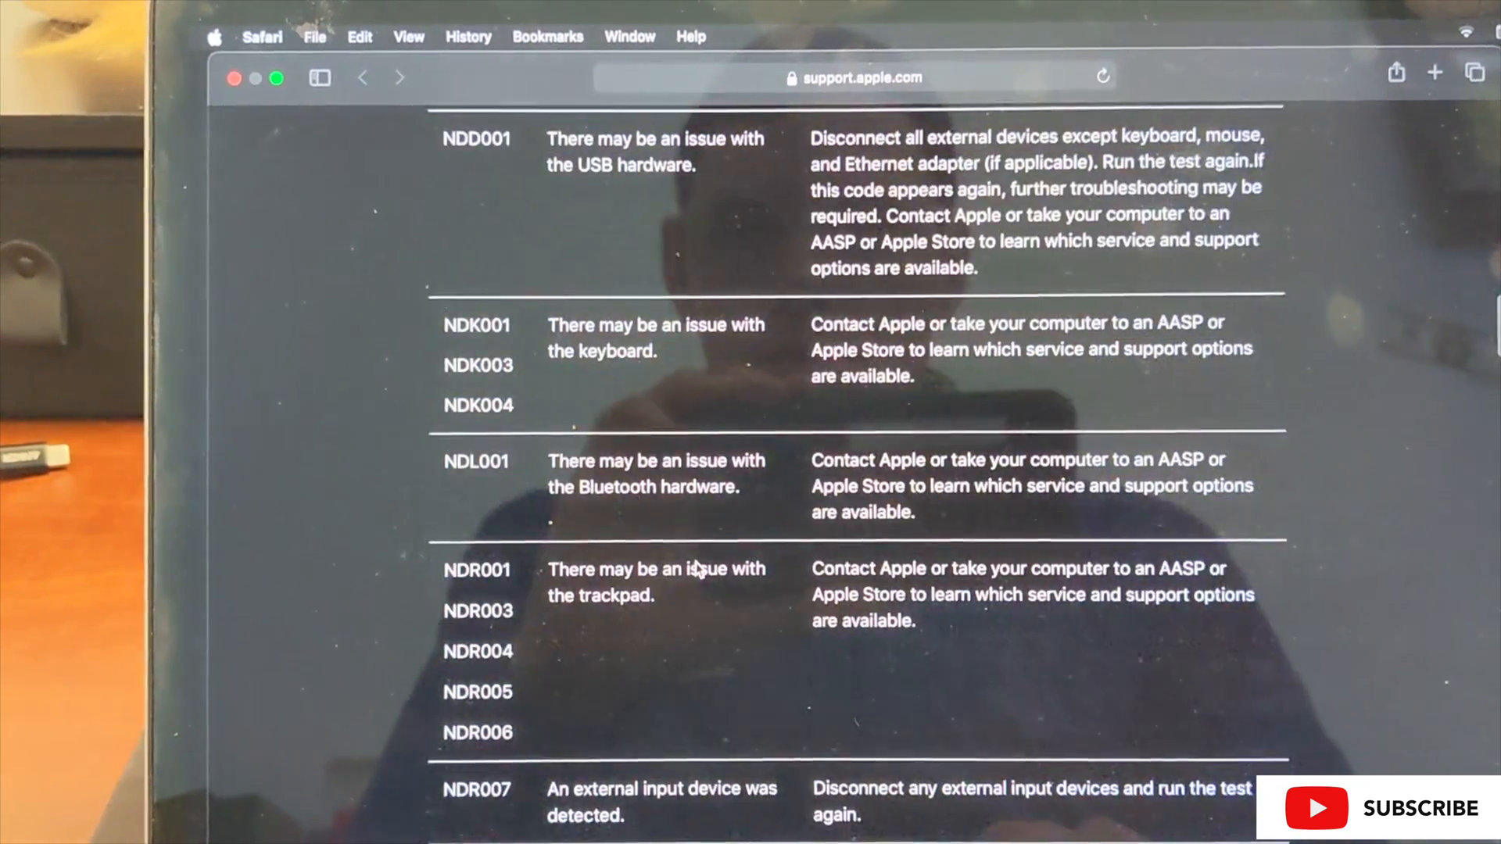
# Find PPP001 on the page, revealing a possible power adapter issue with suggested steps.
pyautogui.click(1011, 46)
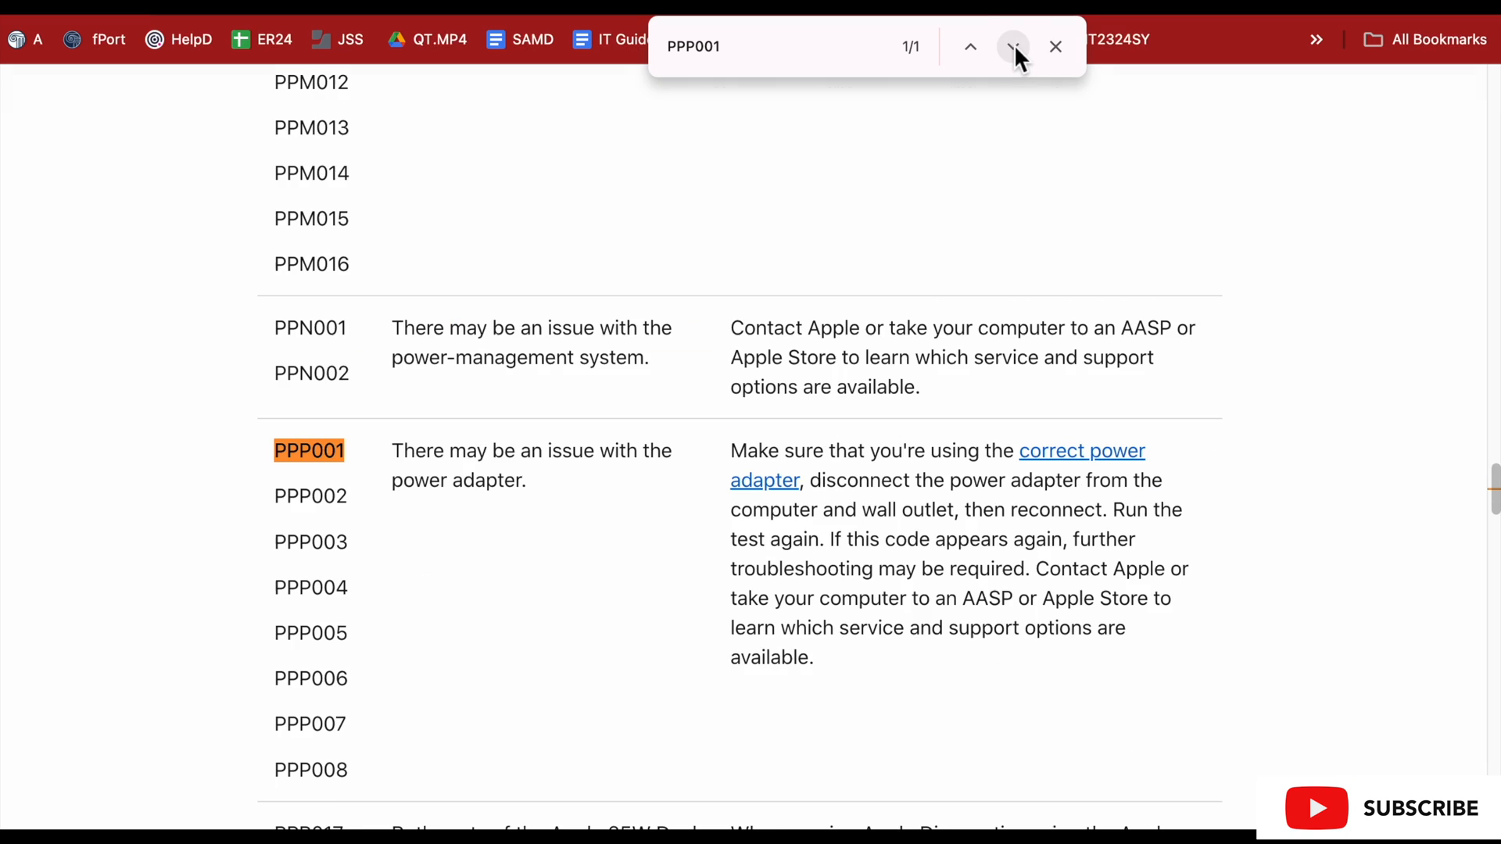